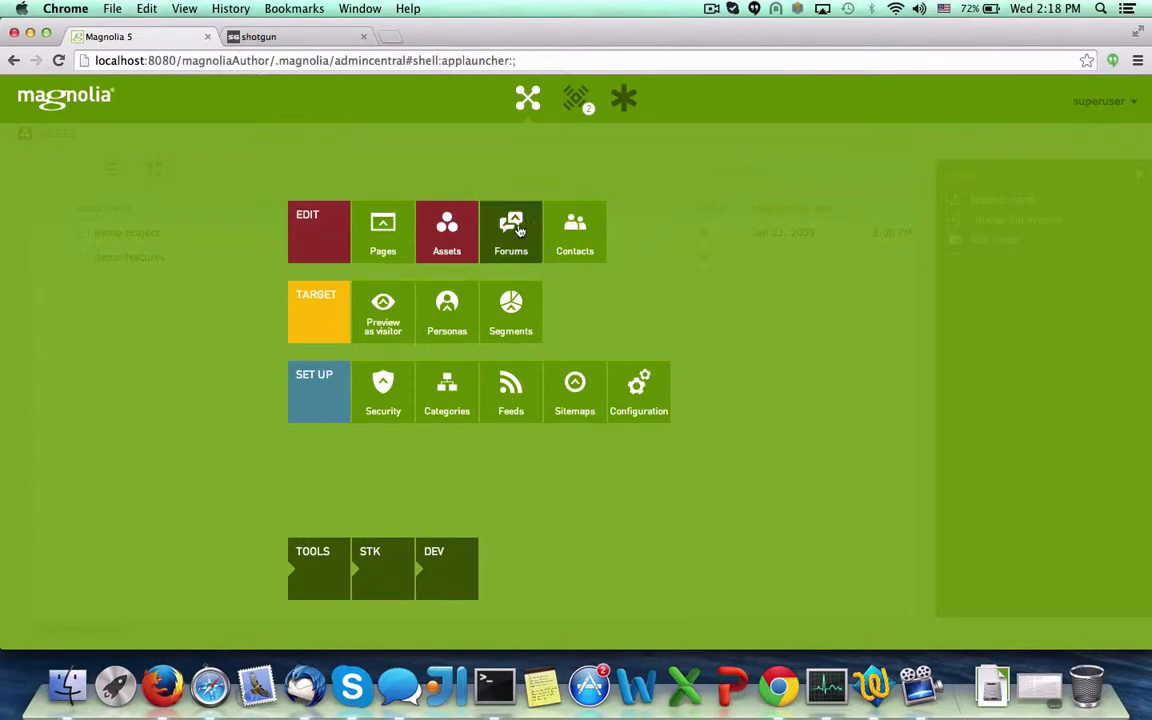
Open Magnolia's Assets app to list the demo-project and demo-features folders
{"action": "left_click", "coordinate": [446, 225]}
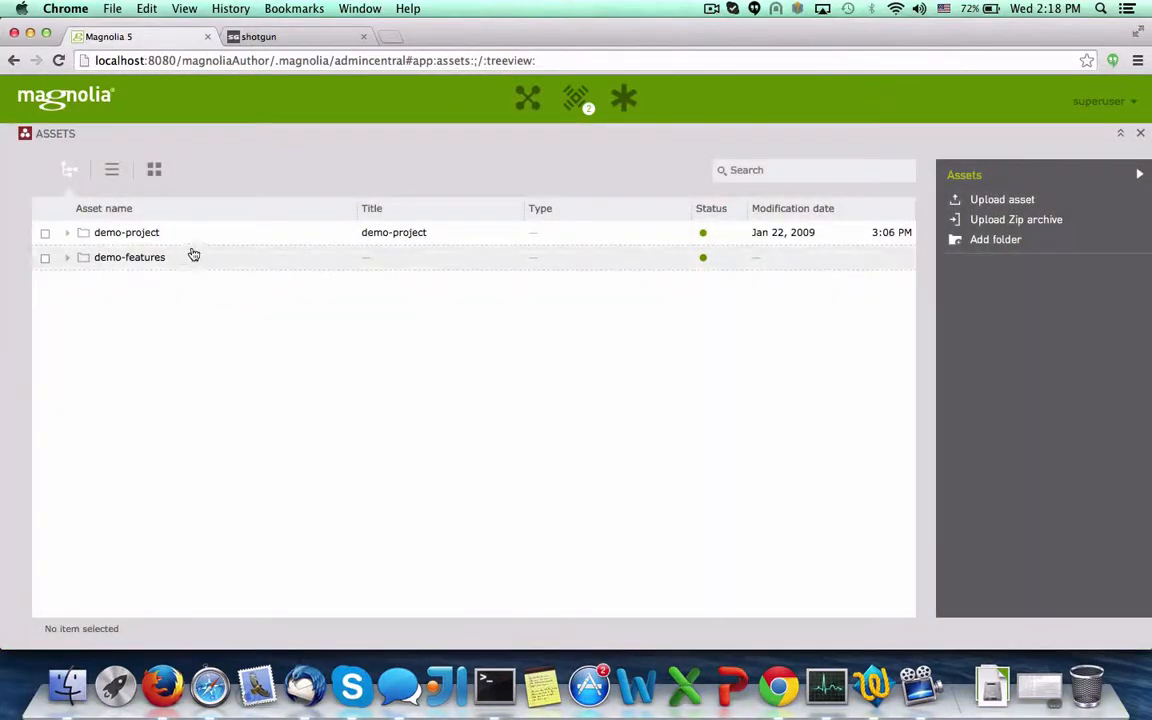
{"action": "mouse_move", "coordinate": [140, 260]}
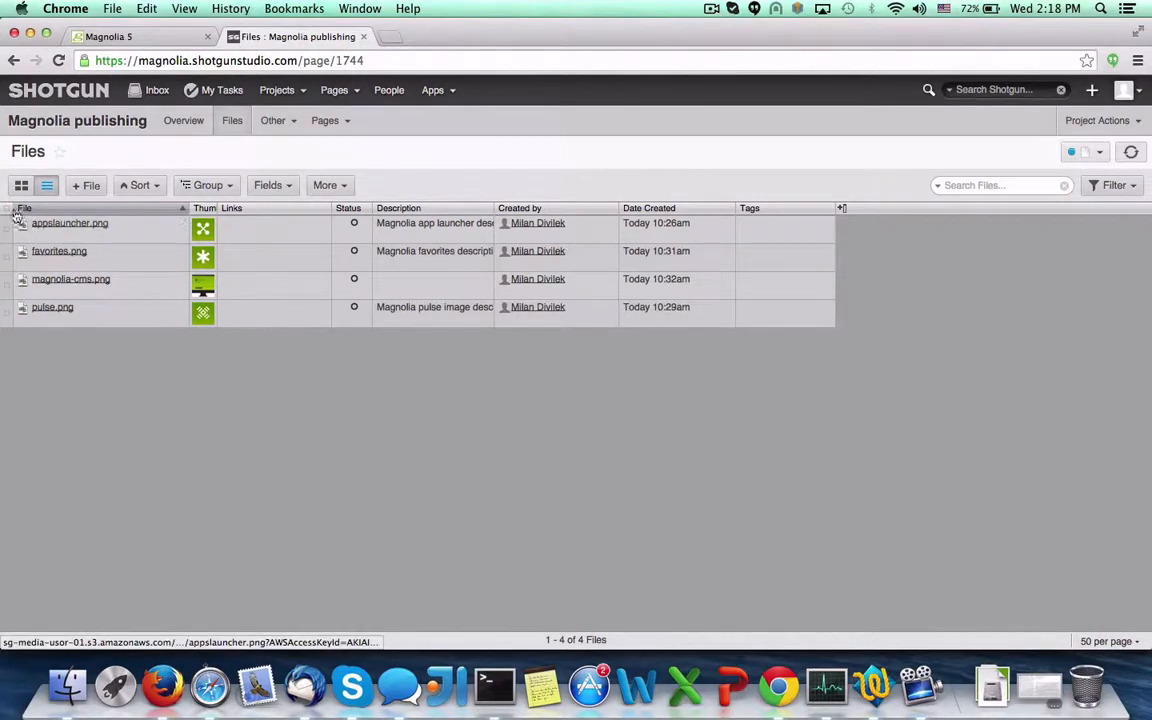
{"action": "mouse_move", "coordinate": [87, 185]}
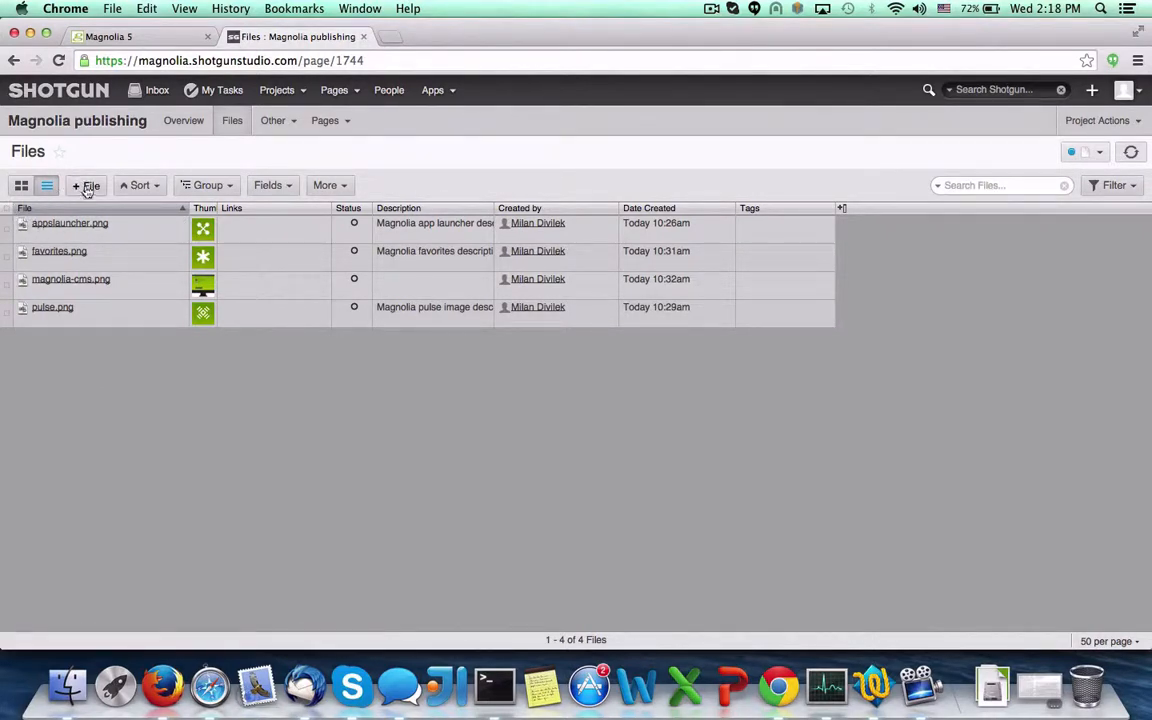
Open an empty Create a new File form in the Magnolia publishing project
{"action": "left_click", "coordinate": [88, 186]}
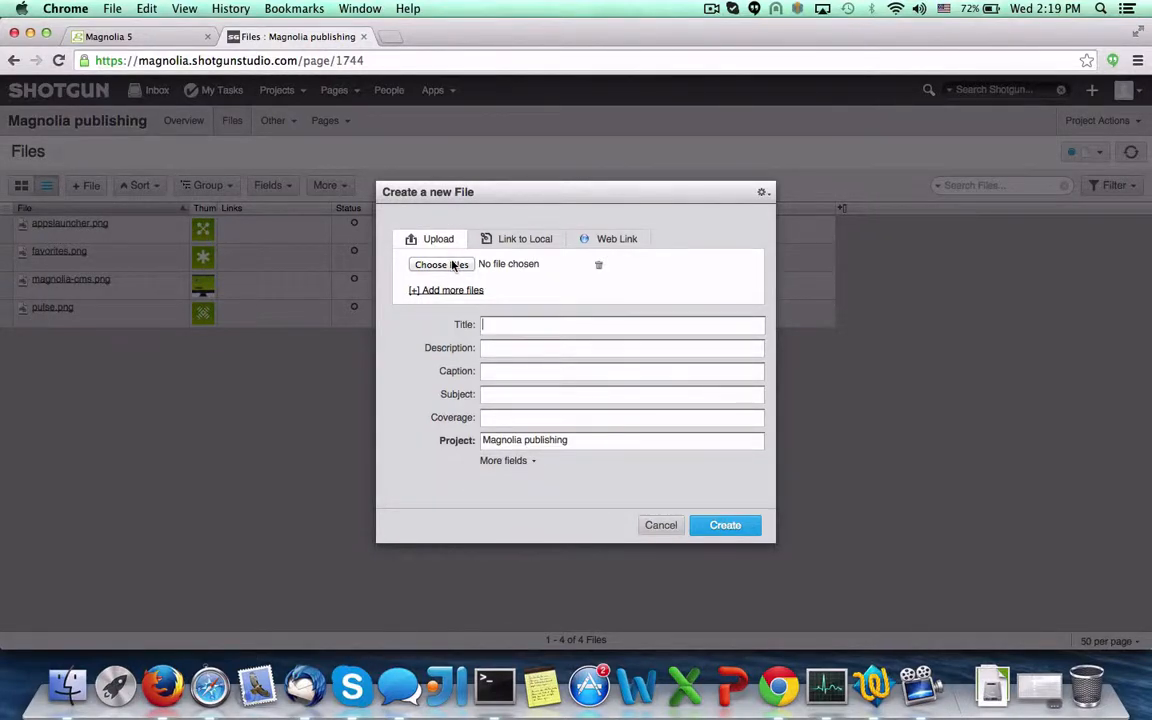
Upload magnolia.png titled 'Magnolia logo', captioned and described 'Magnolia new logo'
{"action": "left_click", "coordinate": [440, 264]}
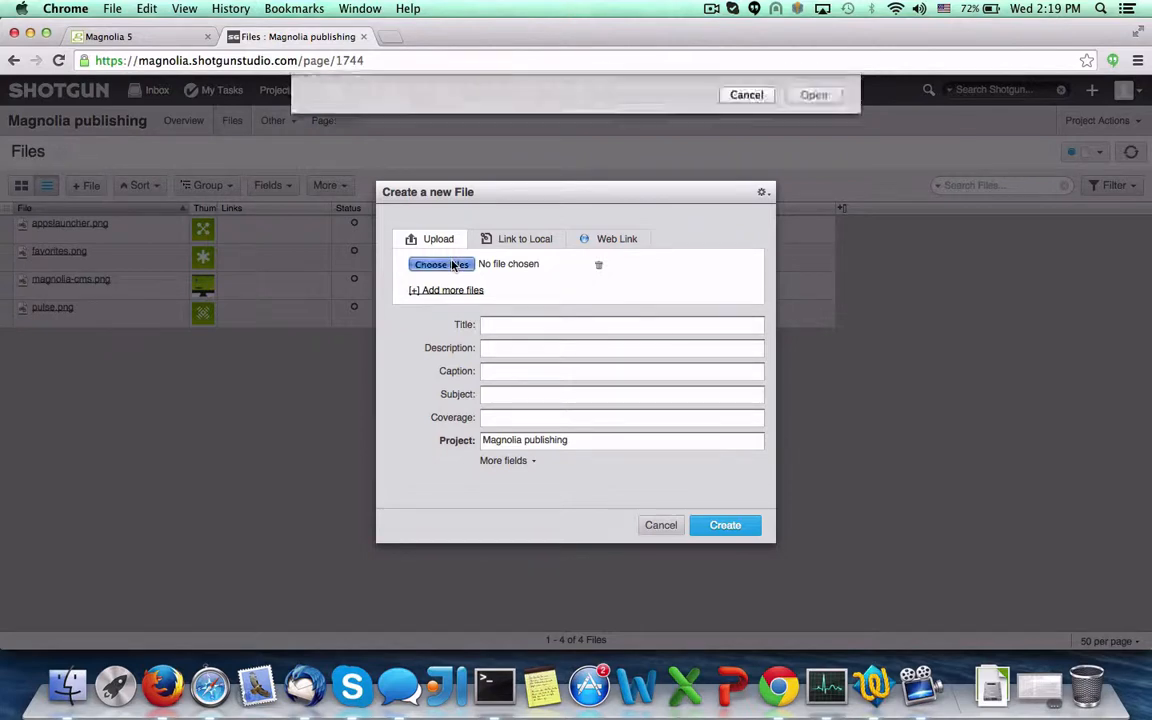
{"action": "left_click", "coordinate": [440, 264]}
{"action": "type", "text": "M"}
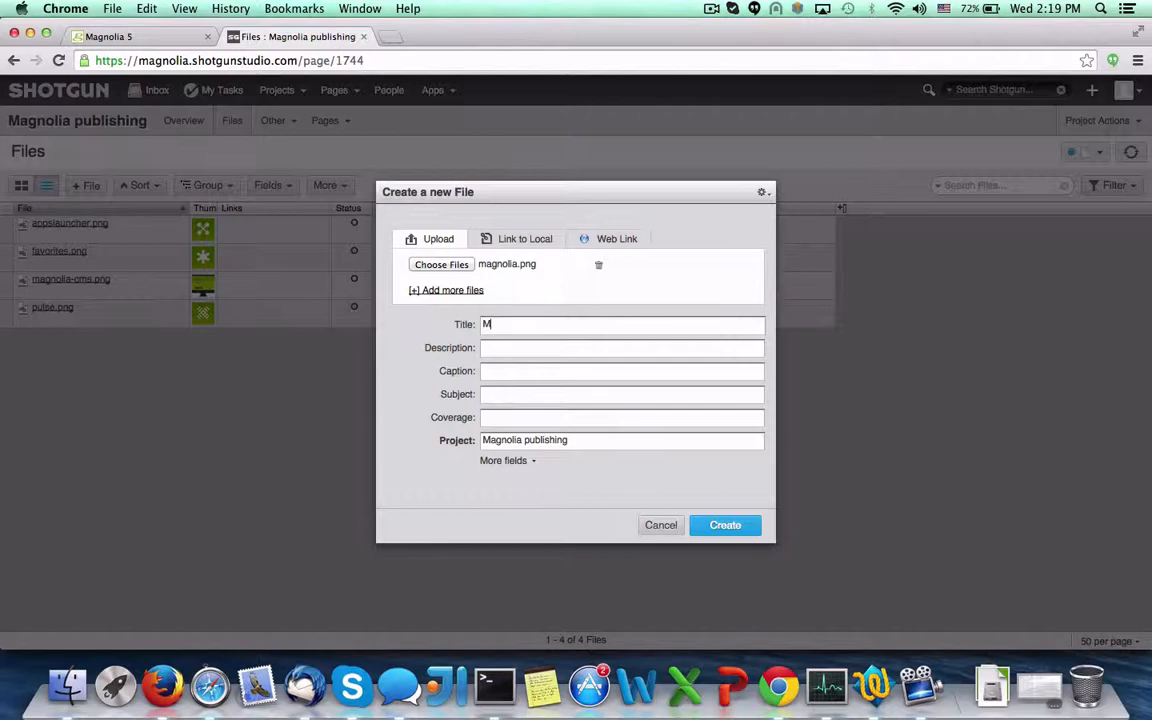
{"action": "type", "text": "agnolia log"}
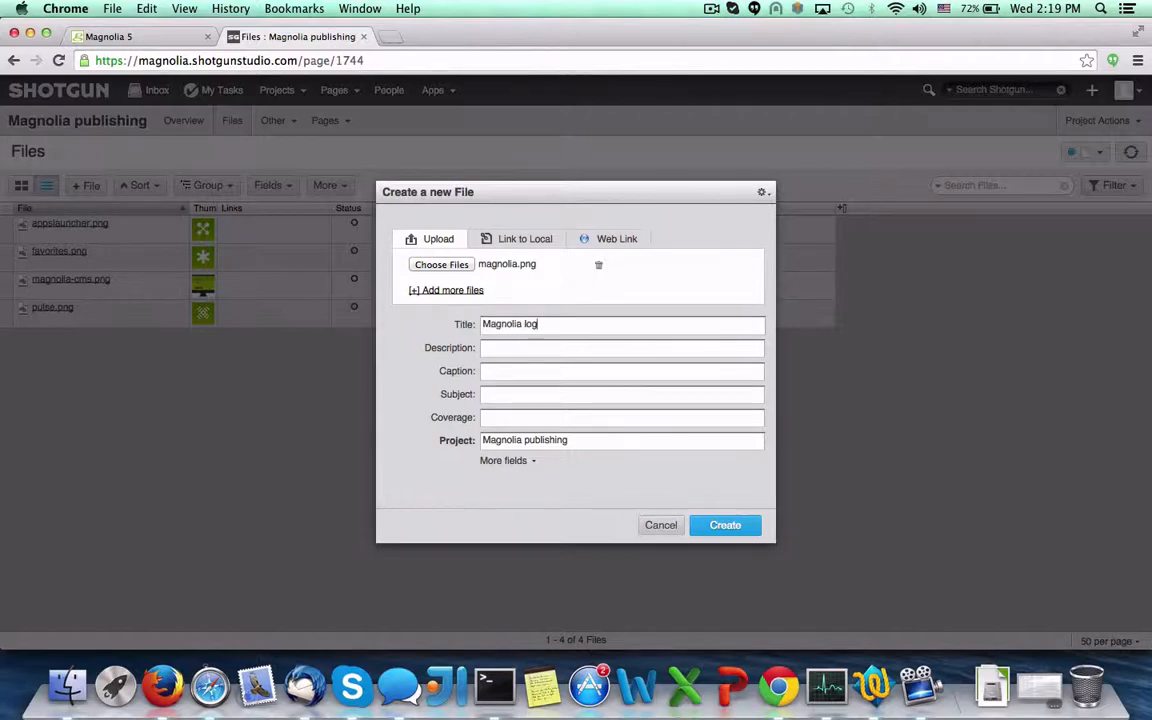
{"action": "type", "text": "Magnolia new logo"}
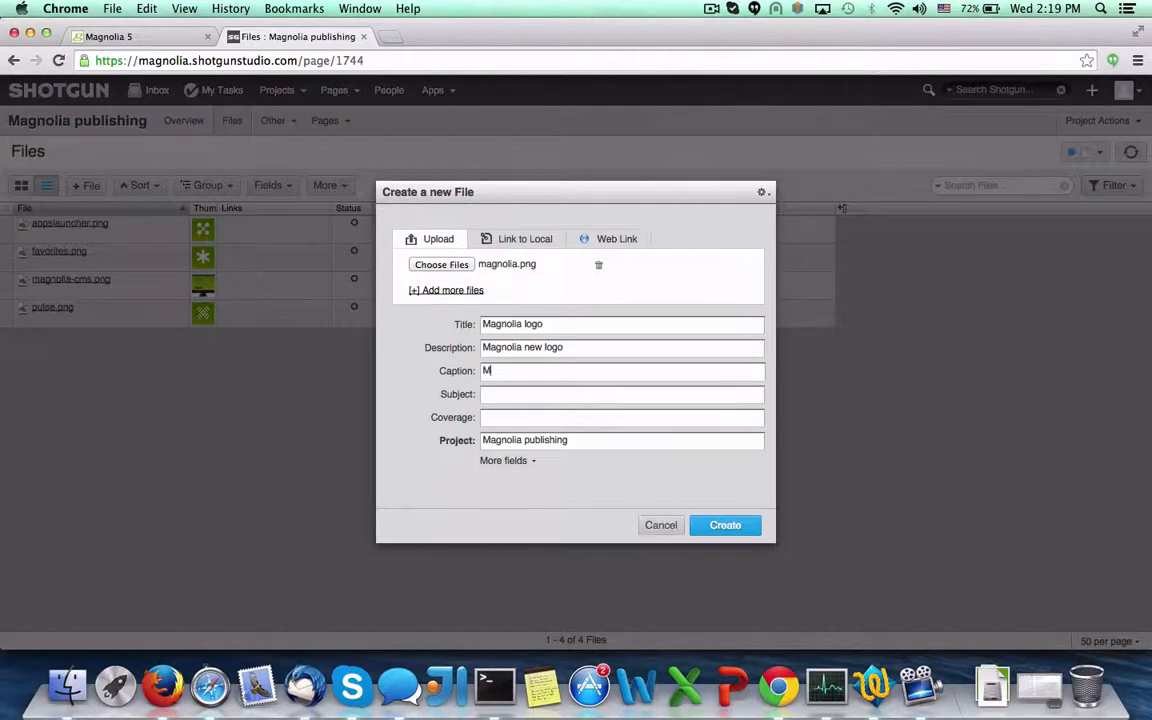
{"action": "type", "text": "agnolia new"}
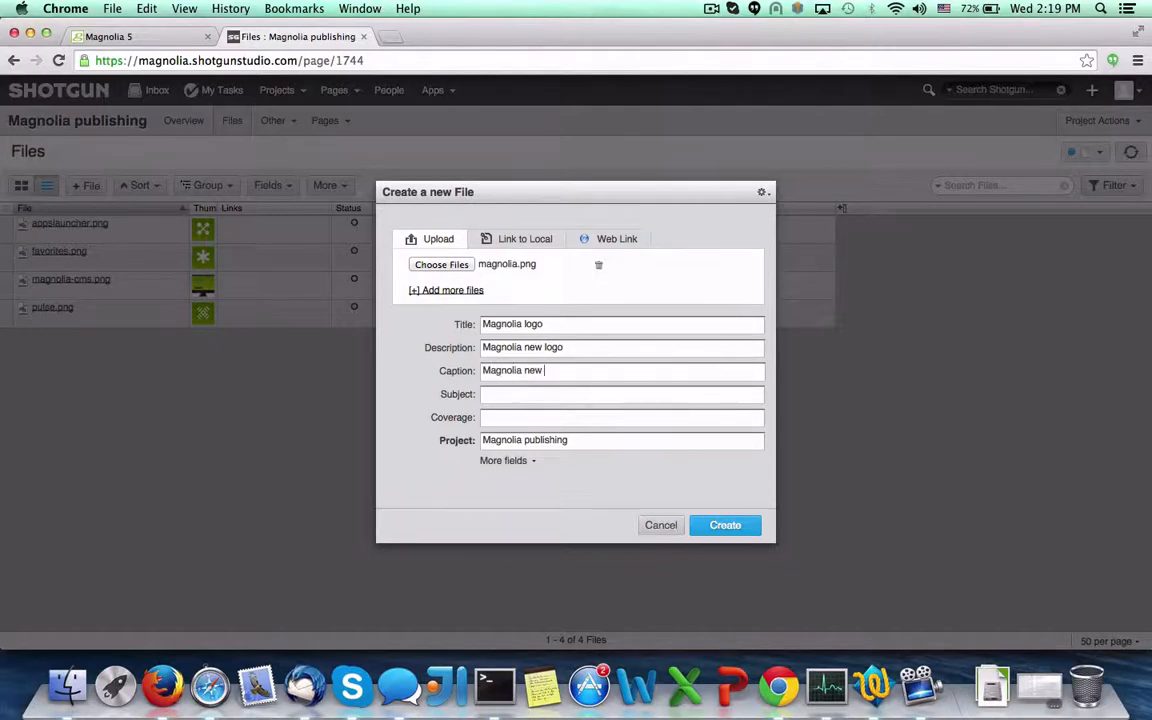
{"action": "type", "text": "logo"}
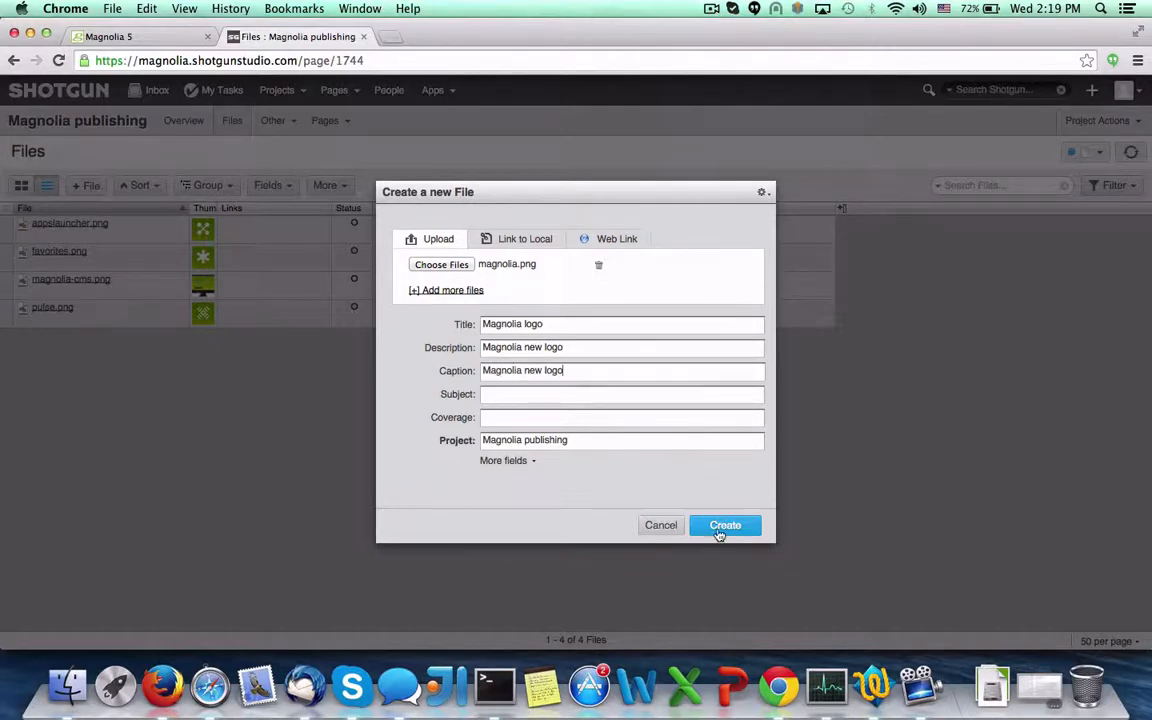
{"action": "left_click", "coordinate": [724, 525]}
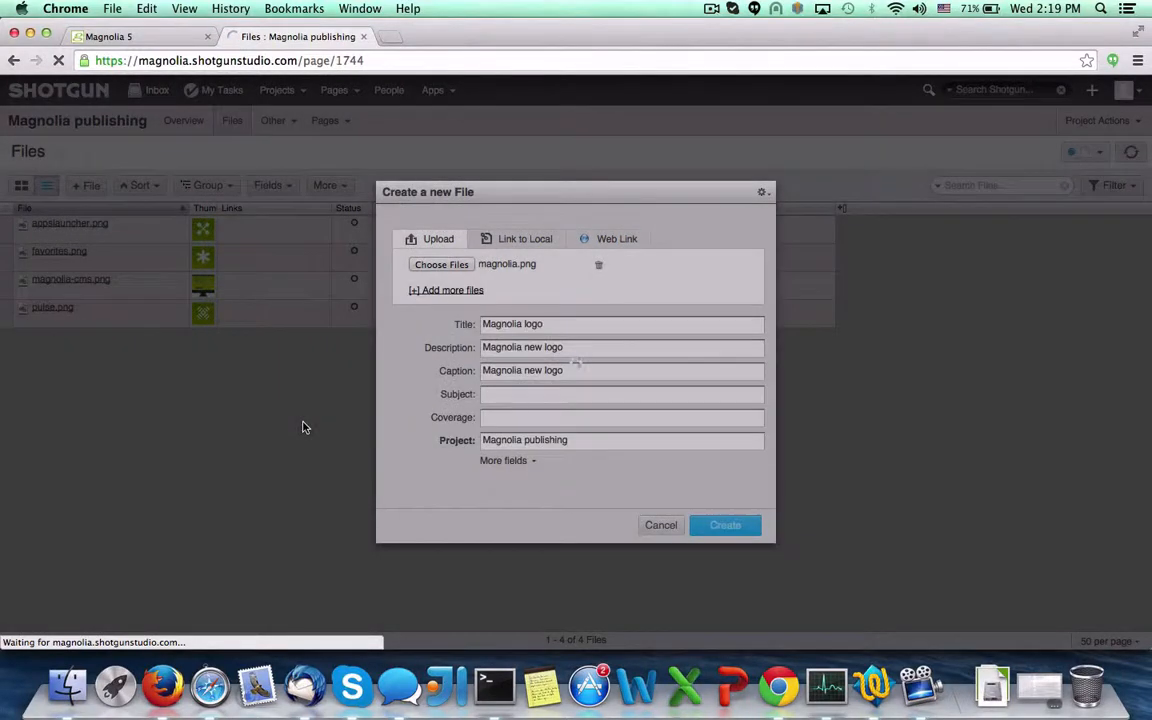
{"action": "left_click", "coordinate": [724, 525]}
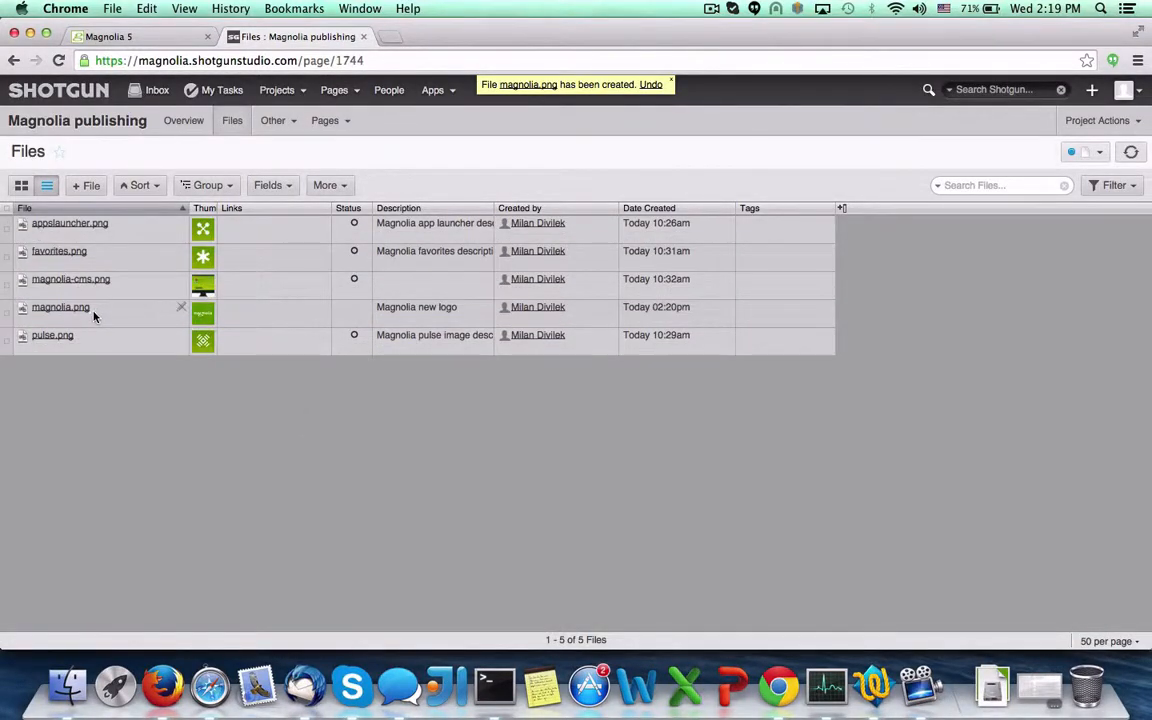
Publish all five files to Magnolia; none publish because none are Final
{"action": "left_click", "coordinate": [9, 208]}
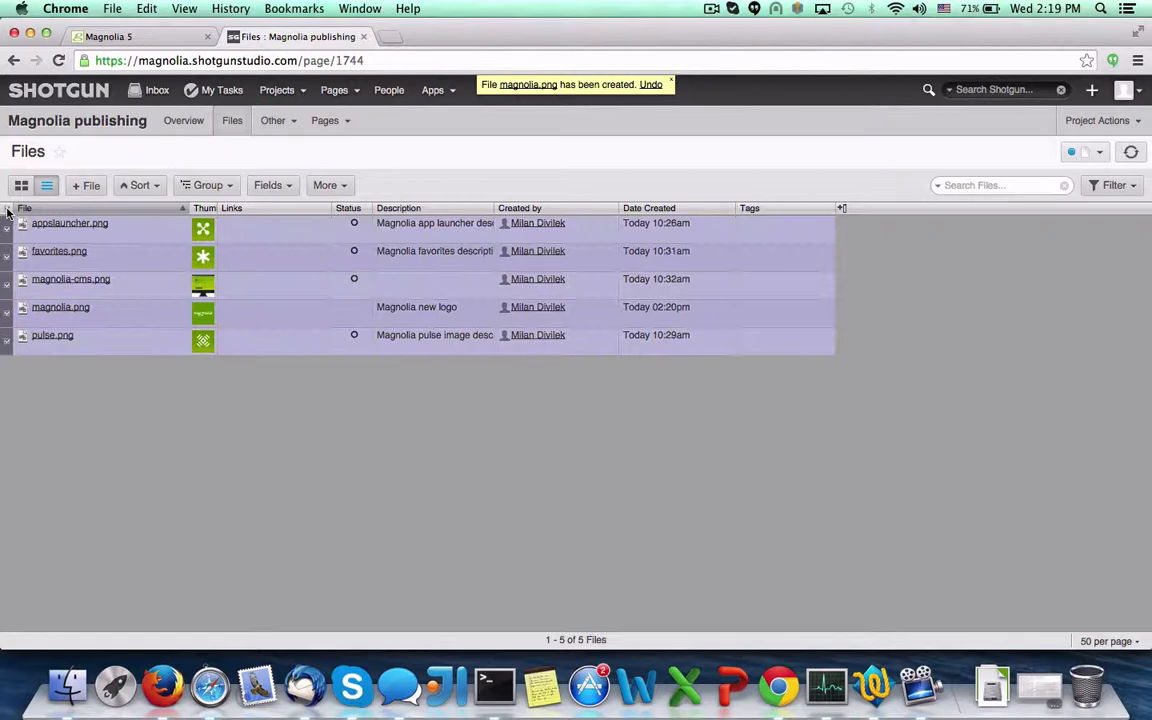
{"action": "right_click", "coordinate": [70, 222]}
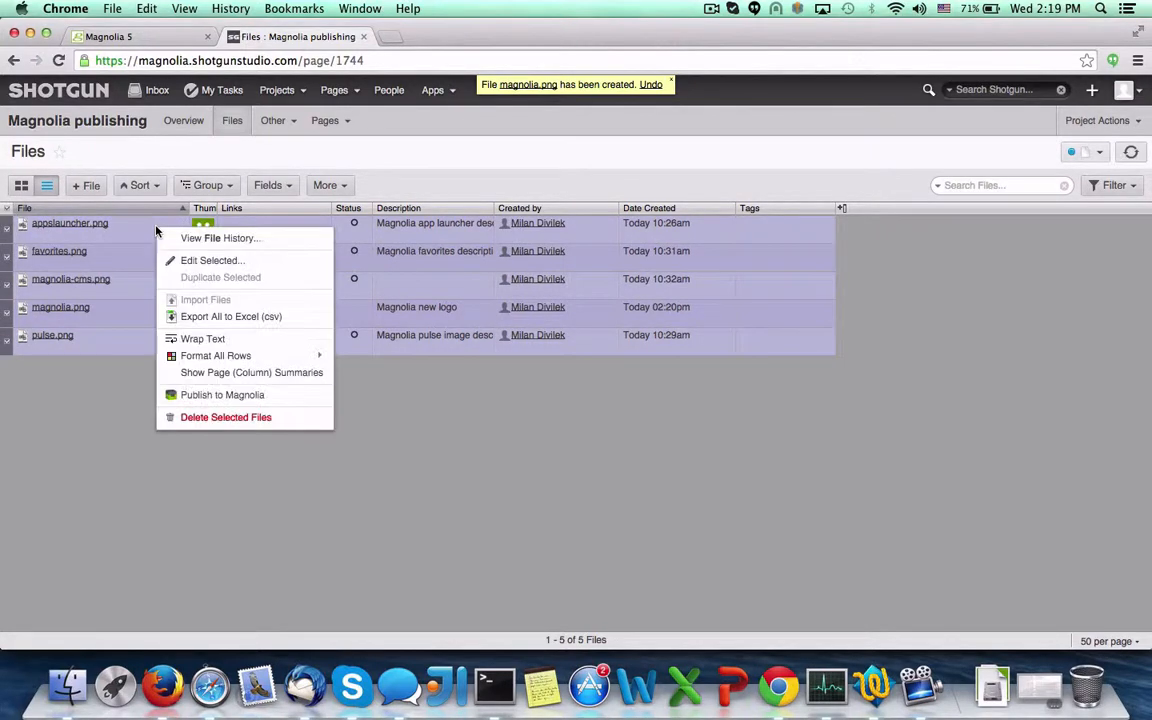
{"action": "mouse_move", "coordinate": [213, 395]}
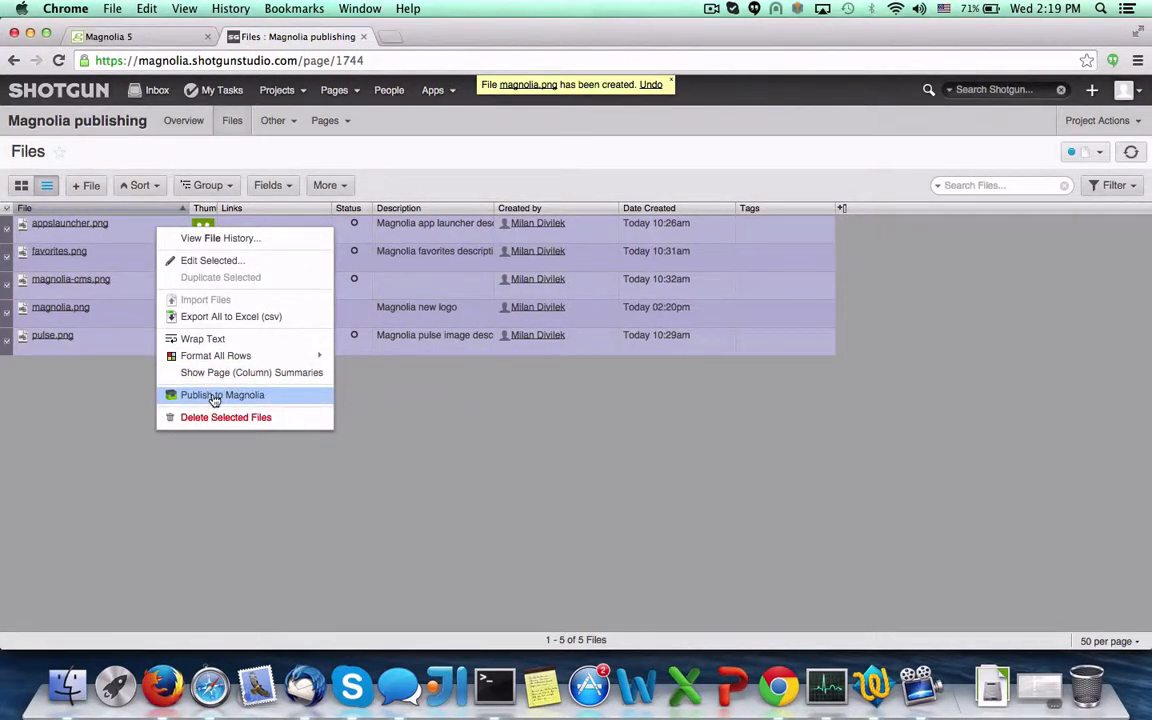
{"action": "left_click", "coordinate": [222, 395]}
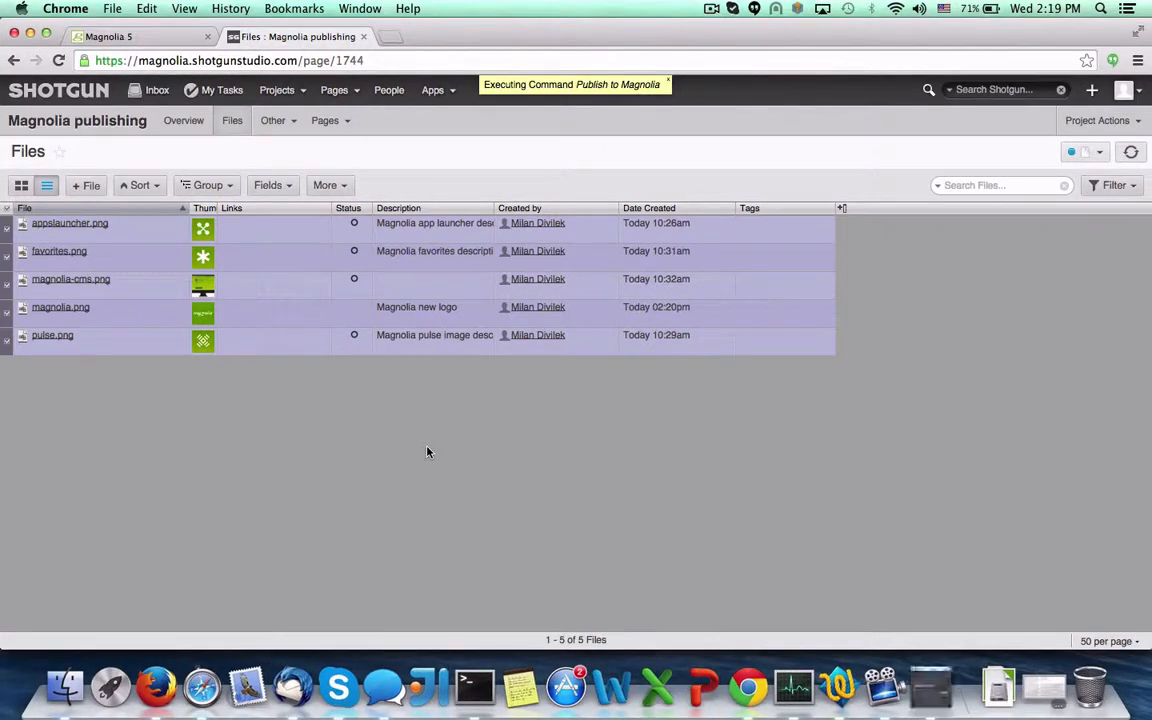
{"action": "mouse_move", "coordinate": [570, 518]}
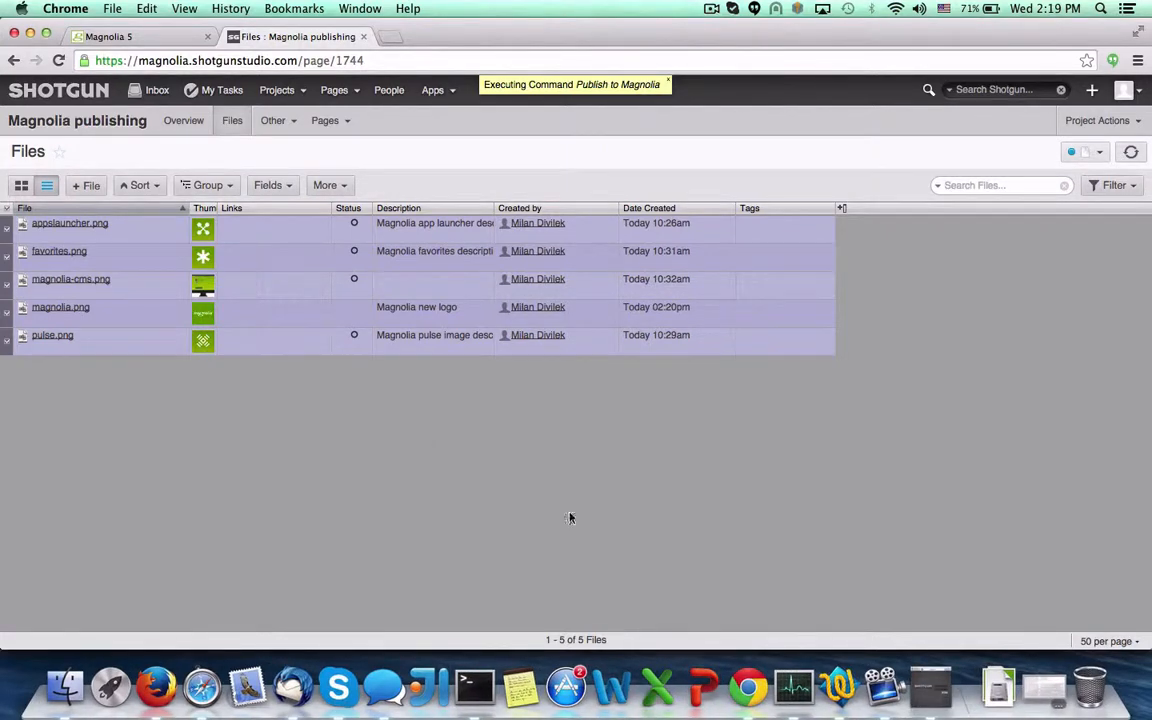
{"action": "mouse_move", "coordinate": [790, 485]}
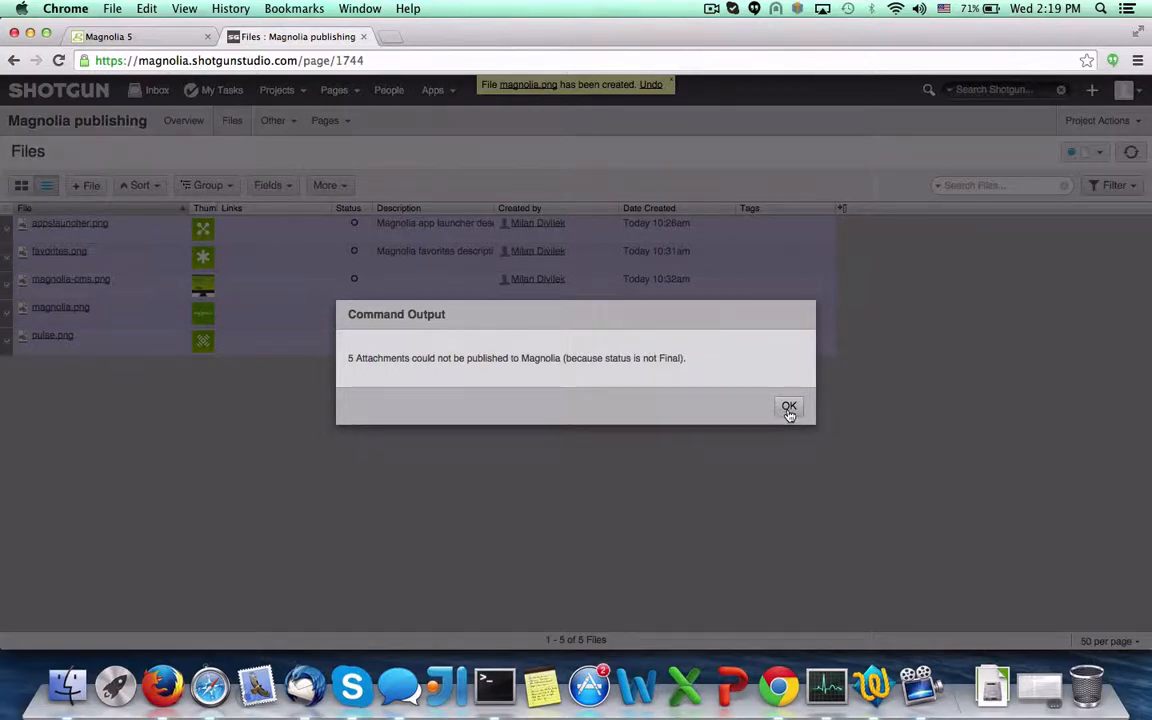
{"action": "left_click", "coordinate": [788, 406]}
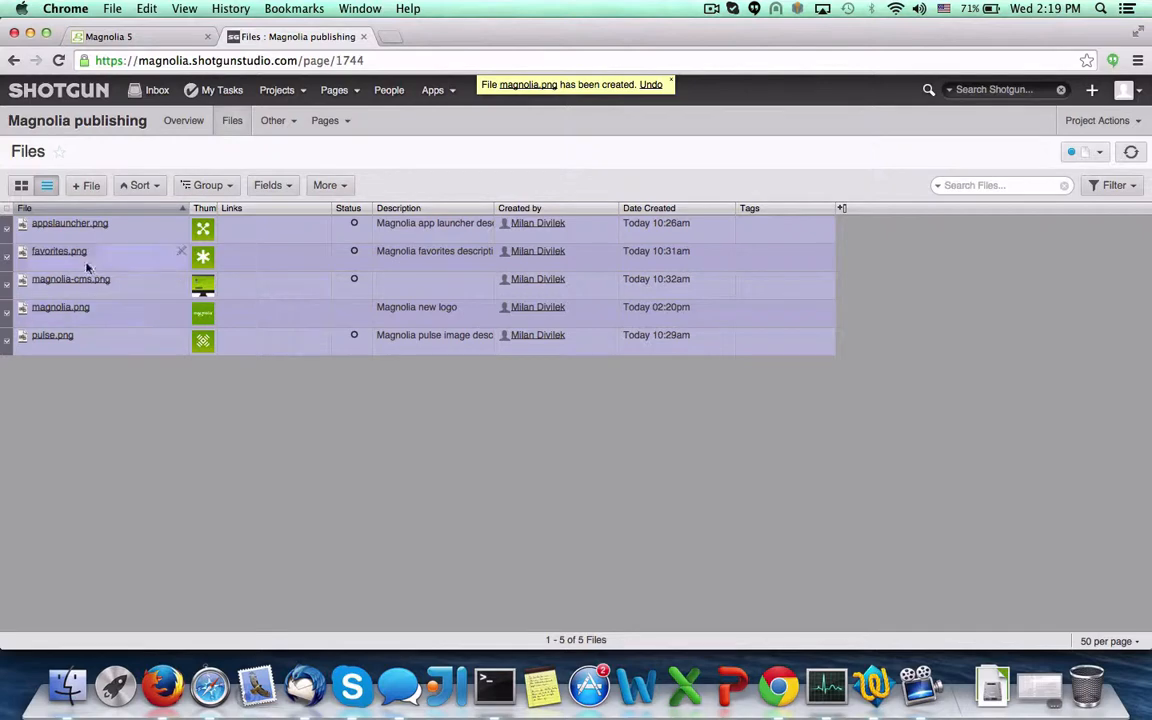
Mark appslauncher.png Final so the two Final files publish to Magnolia
{"action": "left_click", "coordinate": [354, 223]}
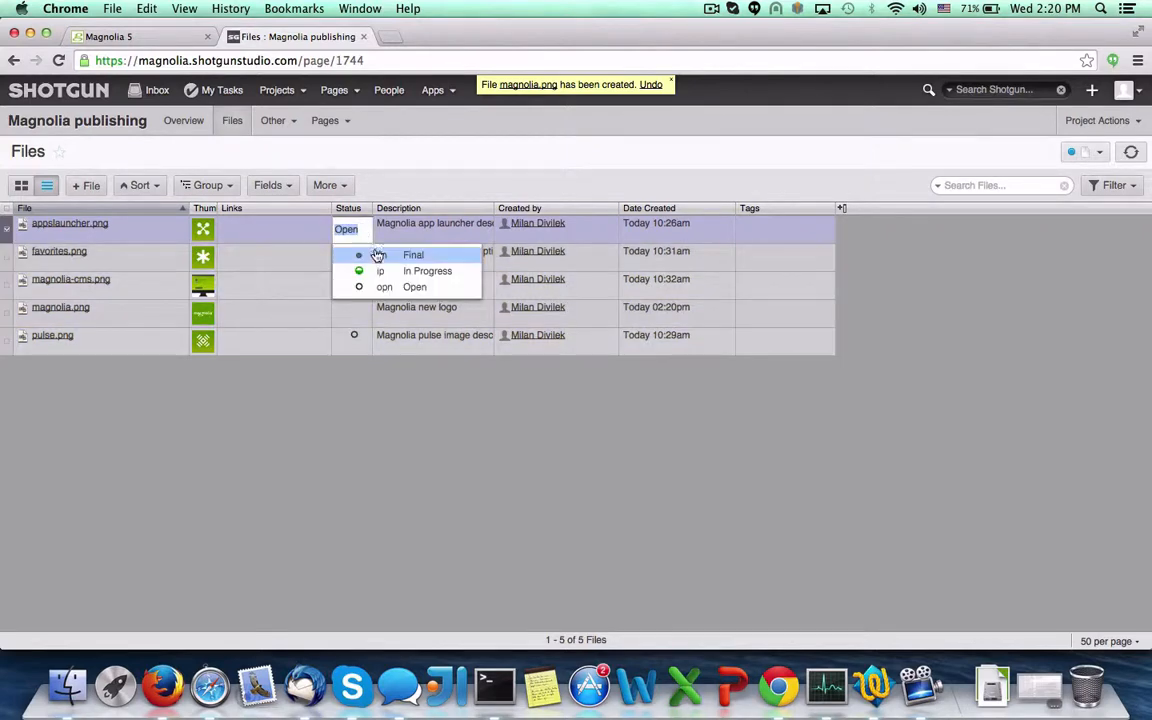
{"action": "left_click", "coordinate": [412, 254]}
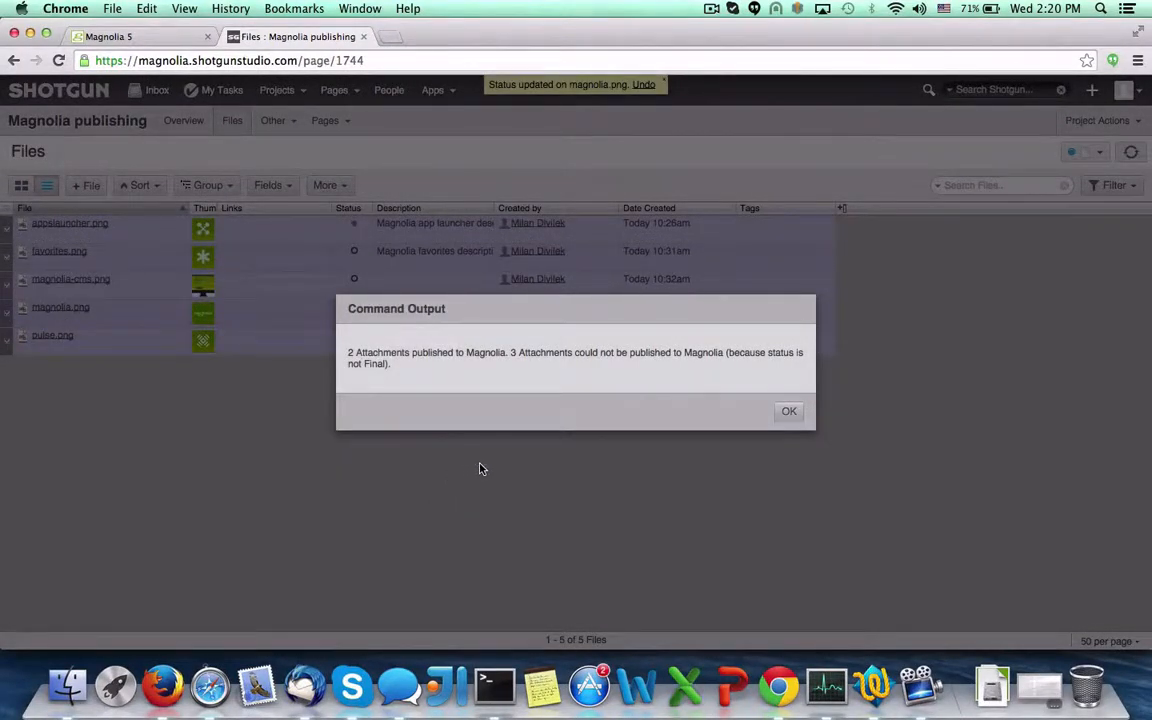
{"action": "mouse_move", "coordinate": [612, 357]}
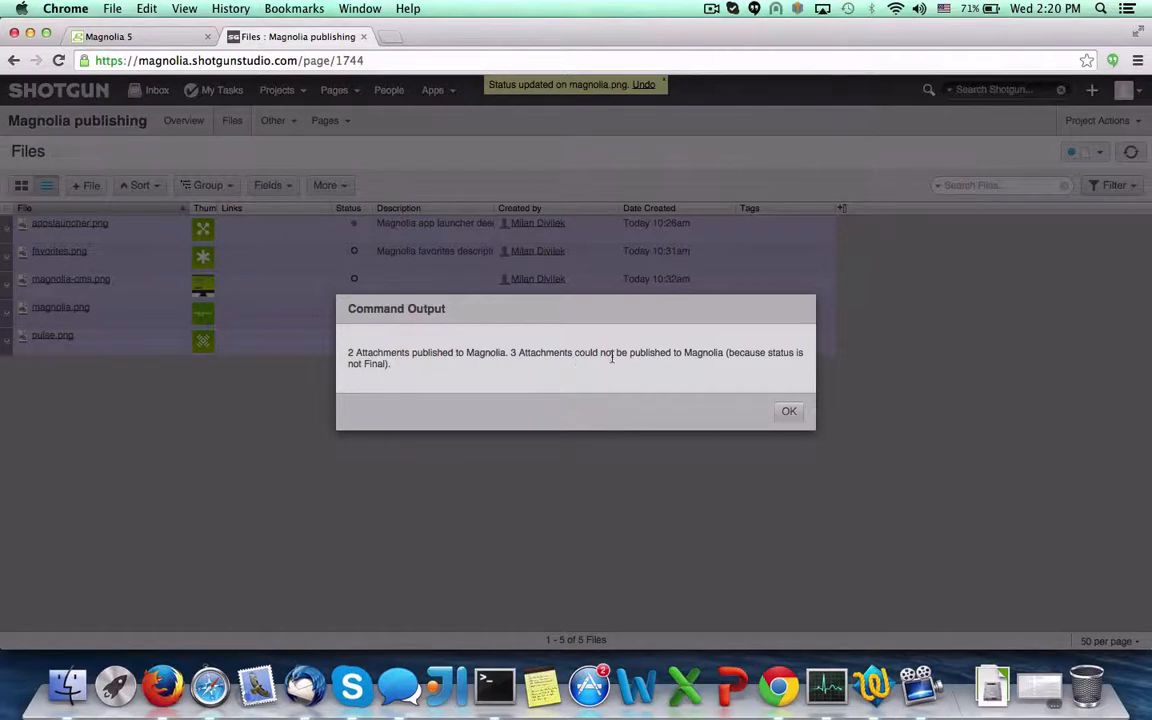
{"action": "left_click", "coordinate": [788, 411]}
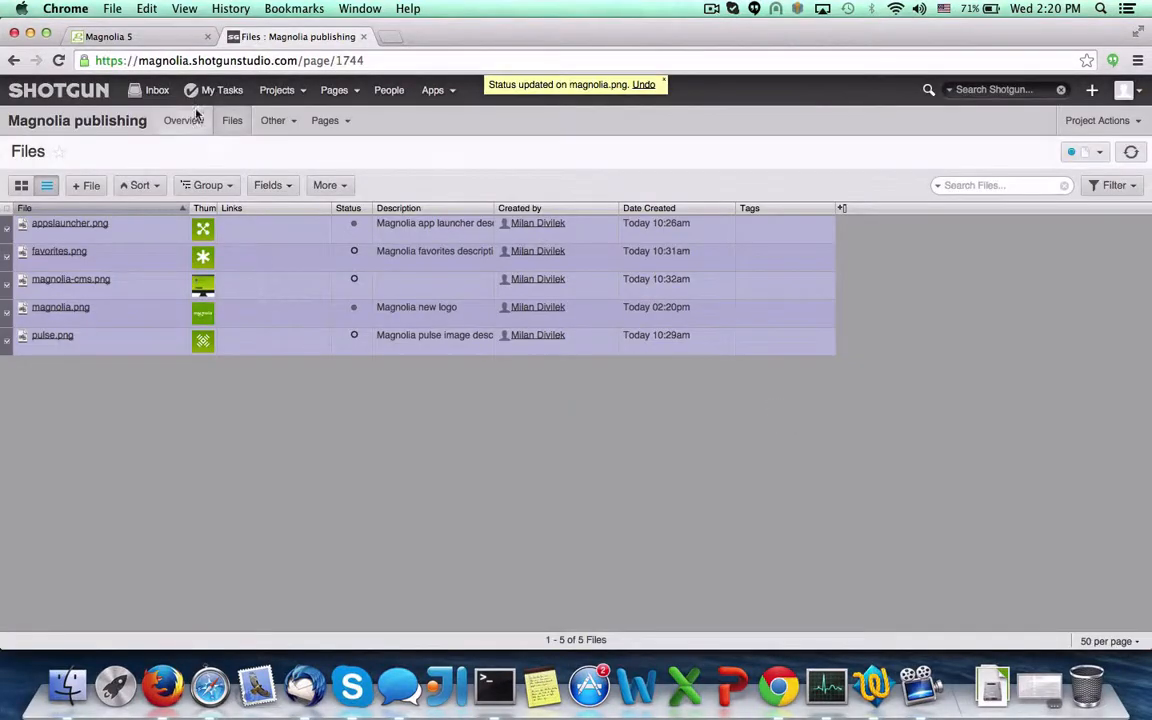
{"action": "left_click", "coordinate": [120, 37]}
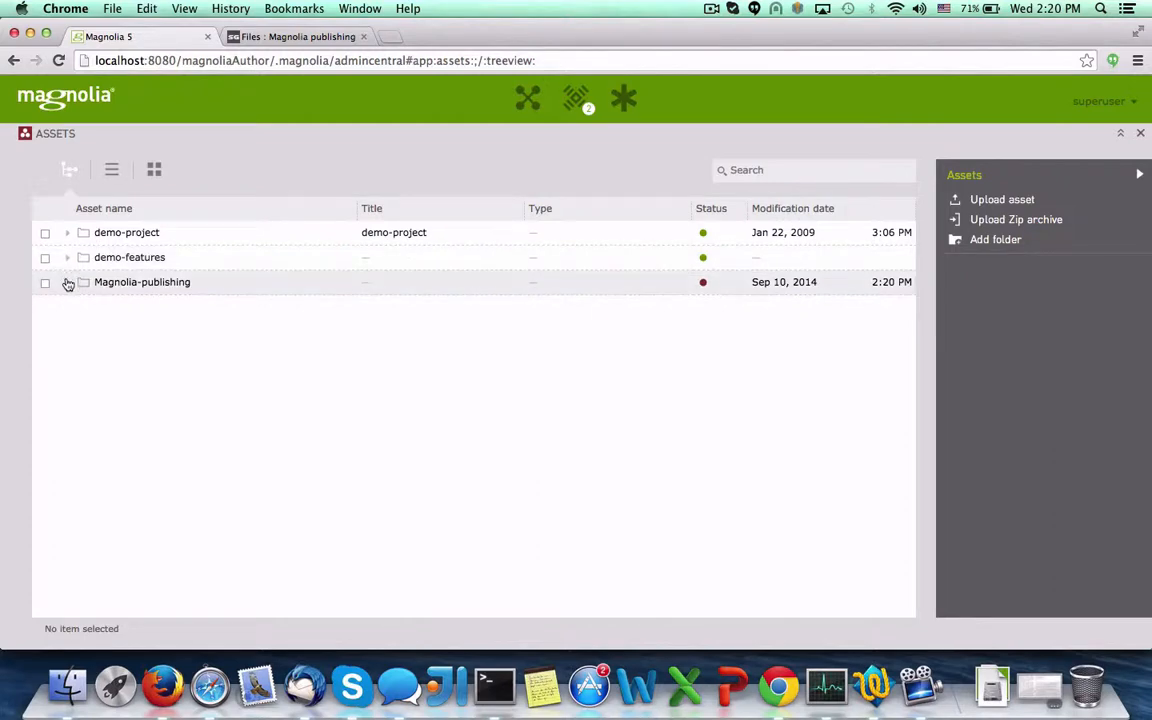
Review magnolia.png's details ('Magnolia new logo') in Magnolia-publishing, then cancel without changes
{"action": "left_click", "coordinate": [66, 283]}
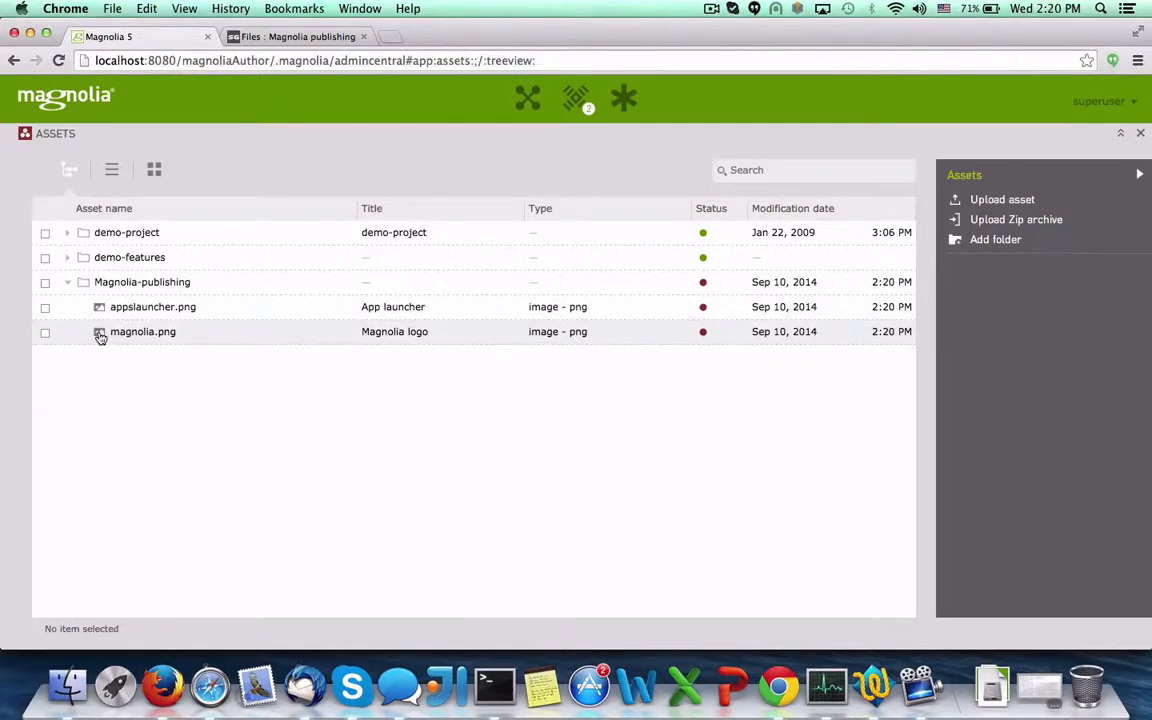
{"action": "double_click", "coordinate": [142, 331]}
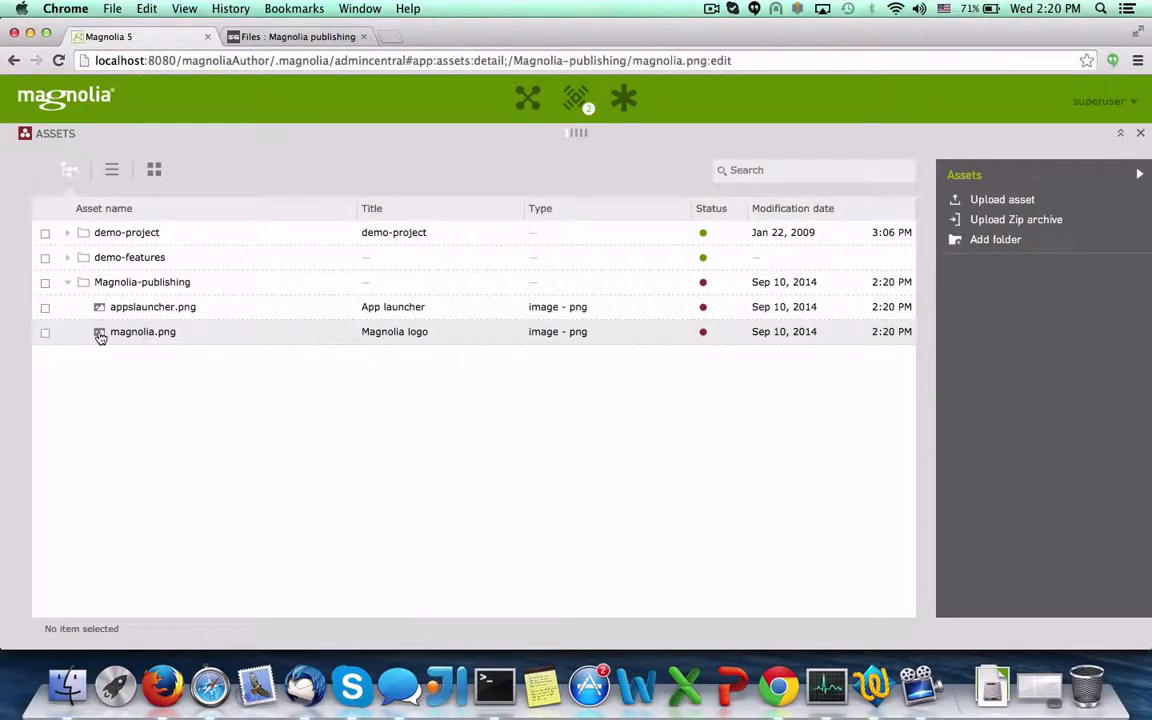
{"action": "double_click", "coordinate": [142, 331]}
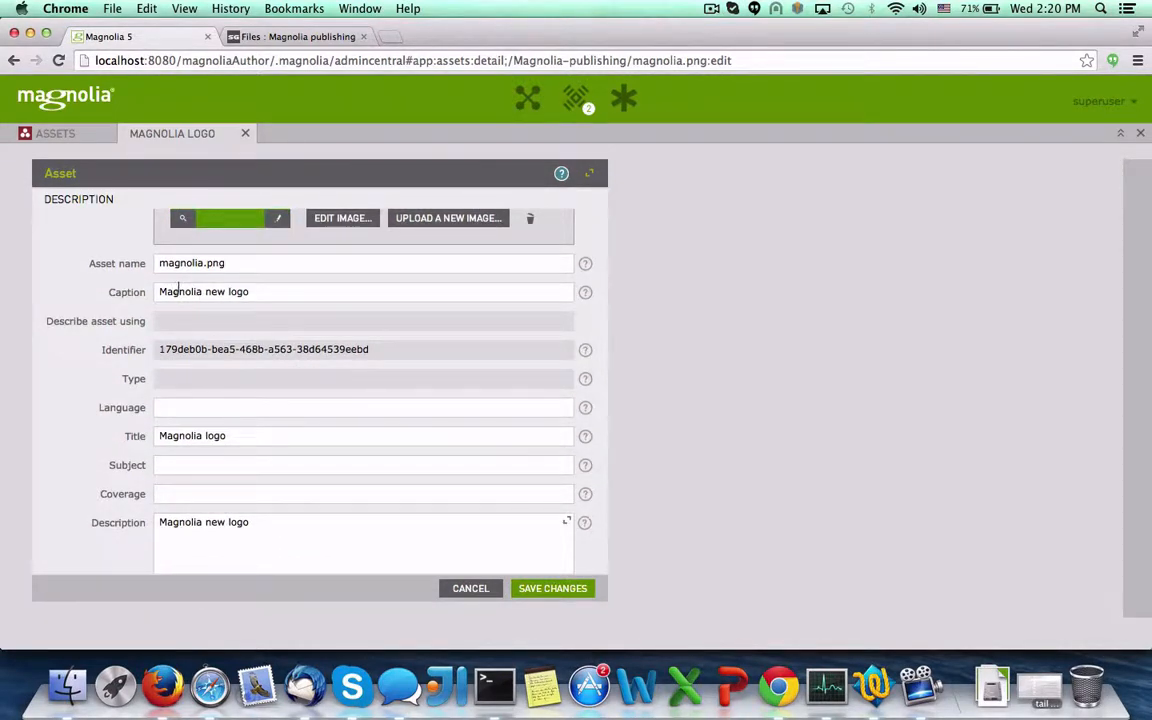
{"action": "scroll", "scroll_direction": "down", "scroll_amount": 3}
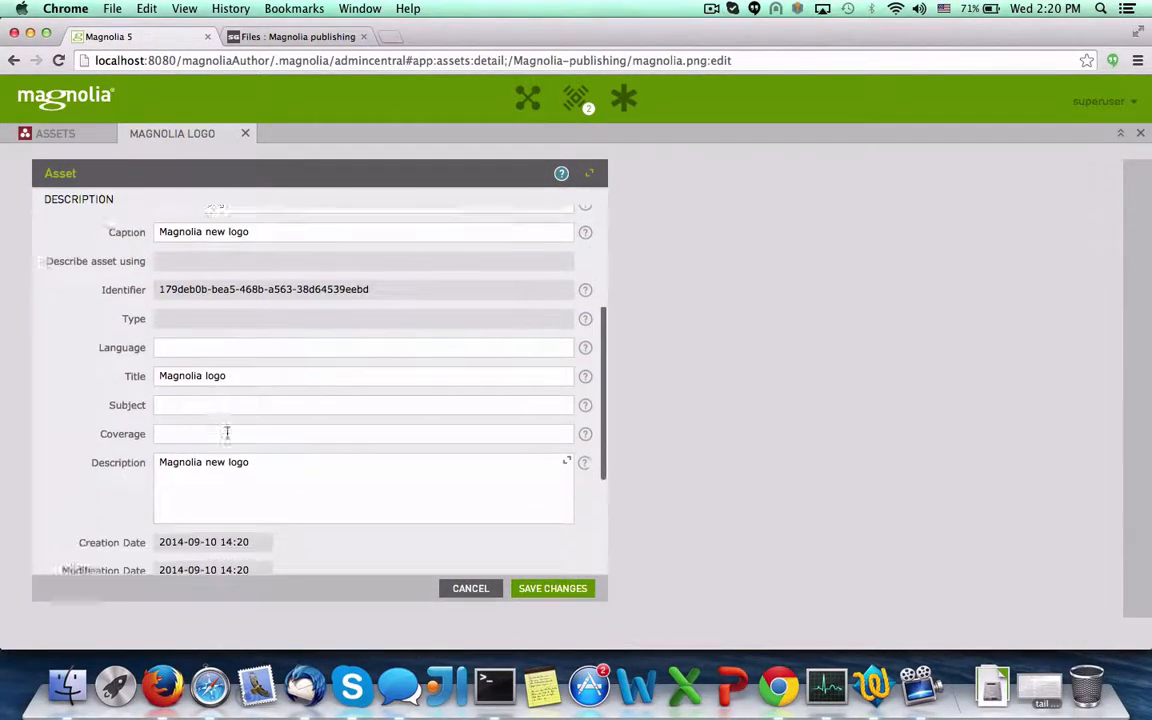
{"action": "scroll", "scroll_direction": "down", "scroll_amount": 3}
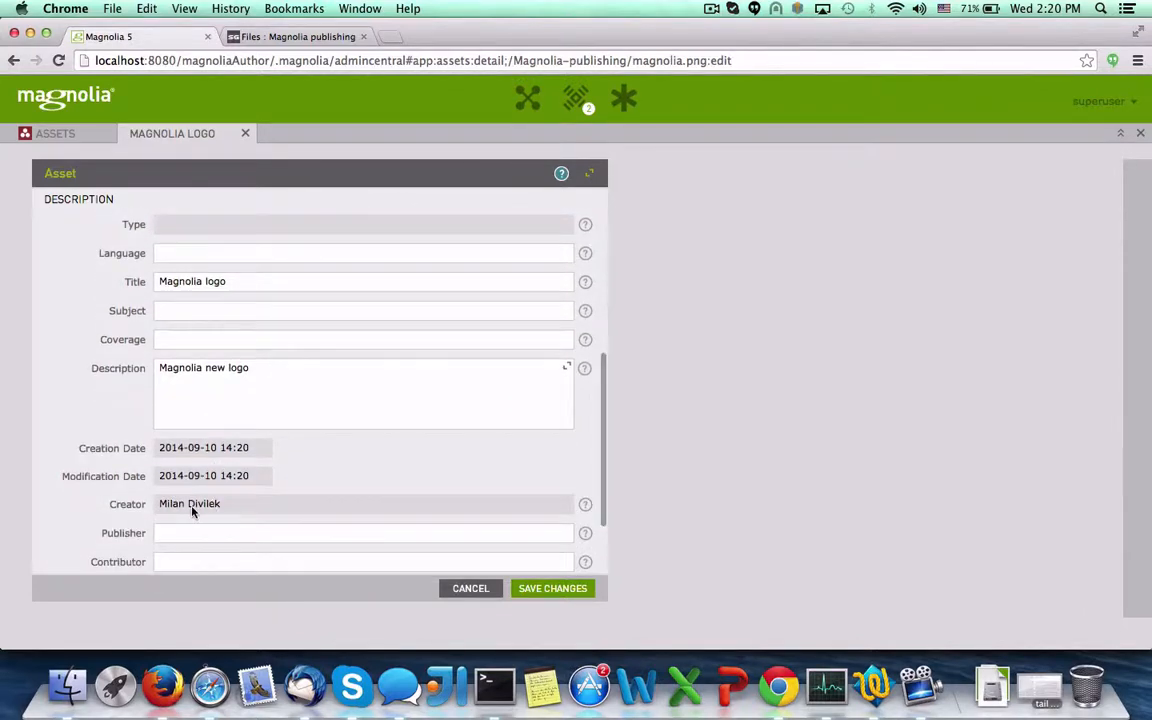
{"action": "left_click", "coordinate": [551, 588]}
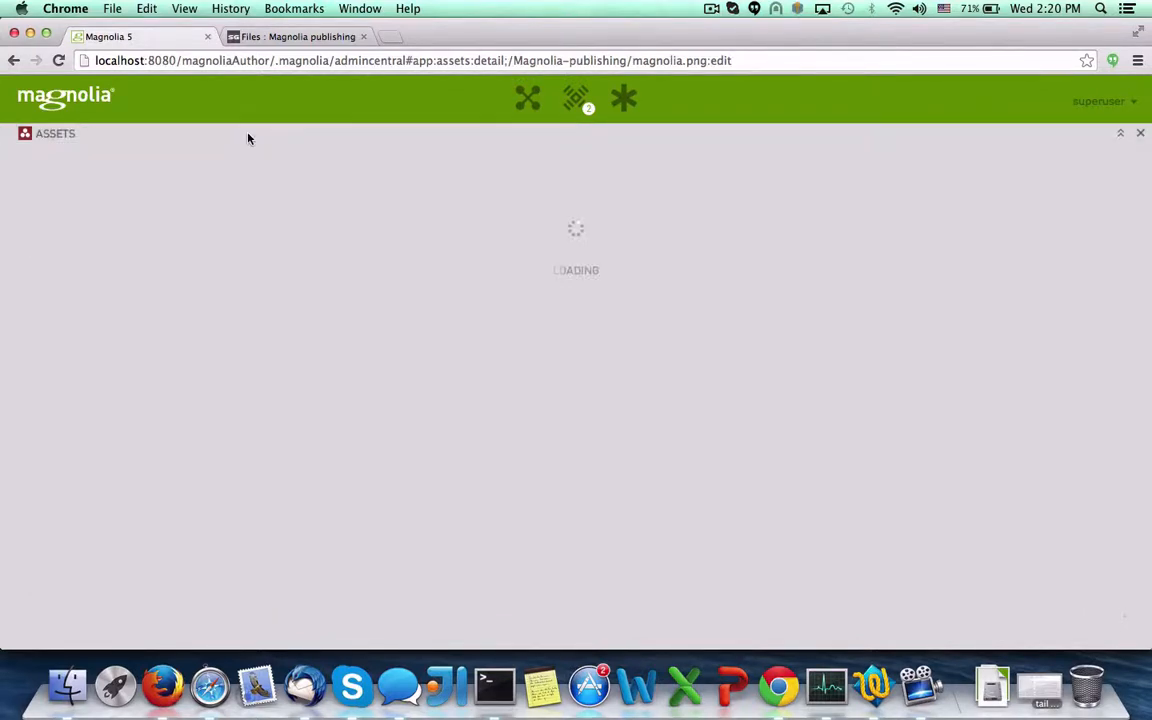
{"action": "left_click", "coordinate": [300, 37]}
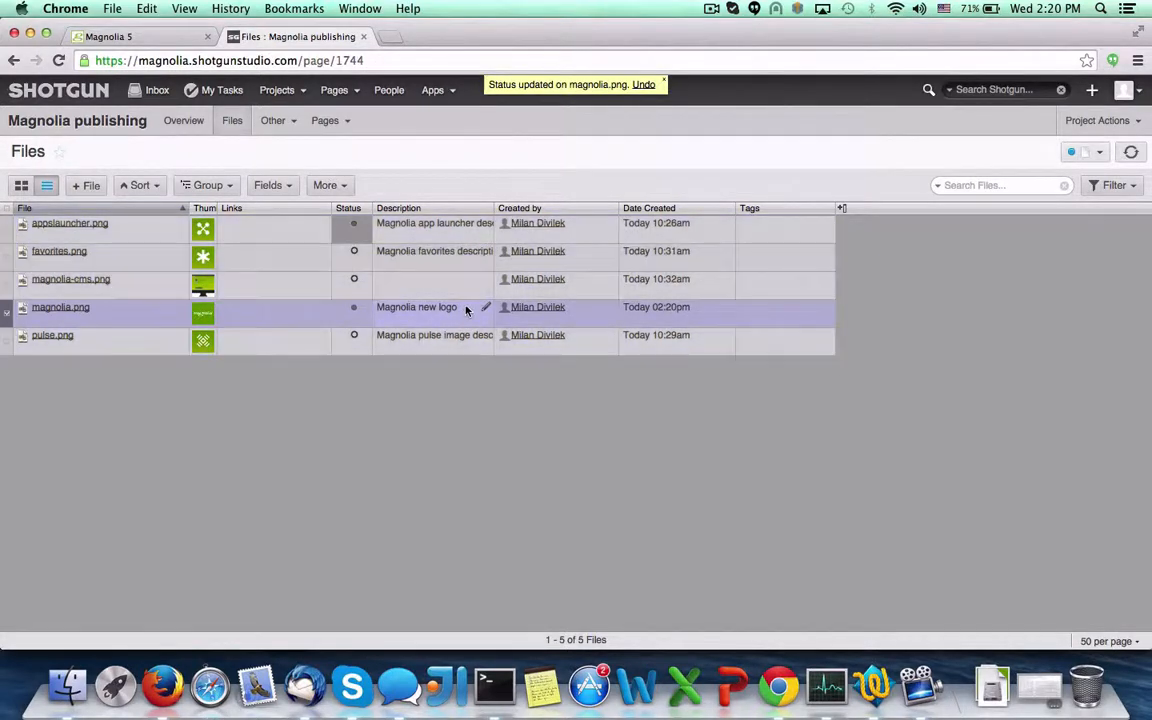
Set magnolia.png's description to 'New cool logo' and republish it to Magnolia
{"action": "double_click", "coordinate": [416, 307]}
{"action": "type", "text": "New cool"}
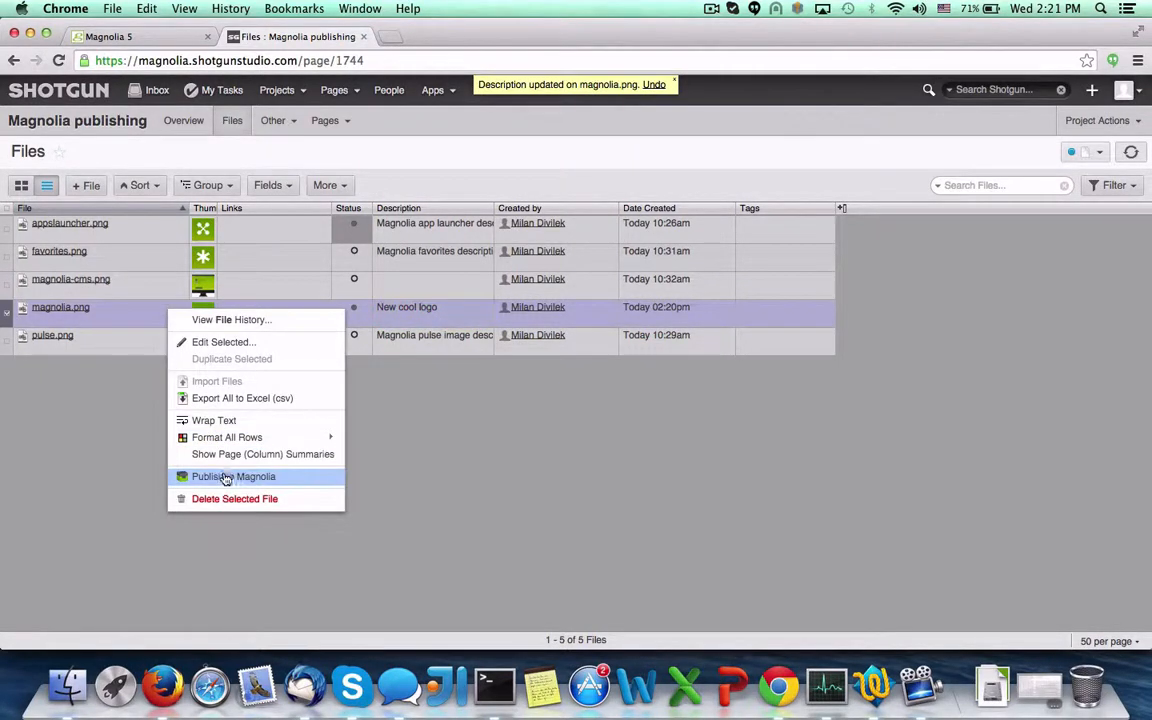
{"action": "left_click", "coordinate": [233, 477]}
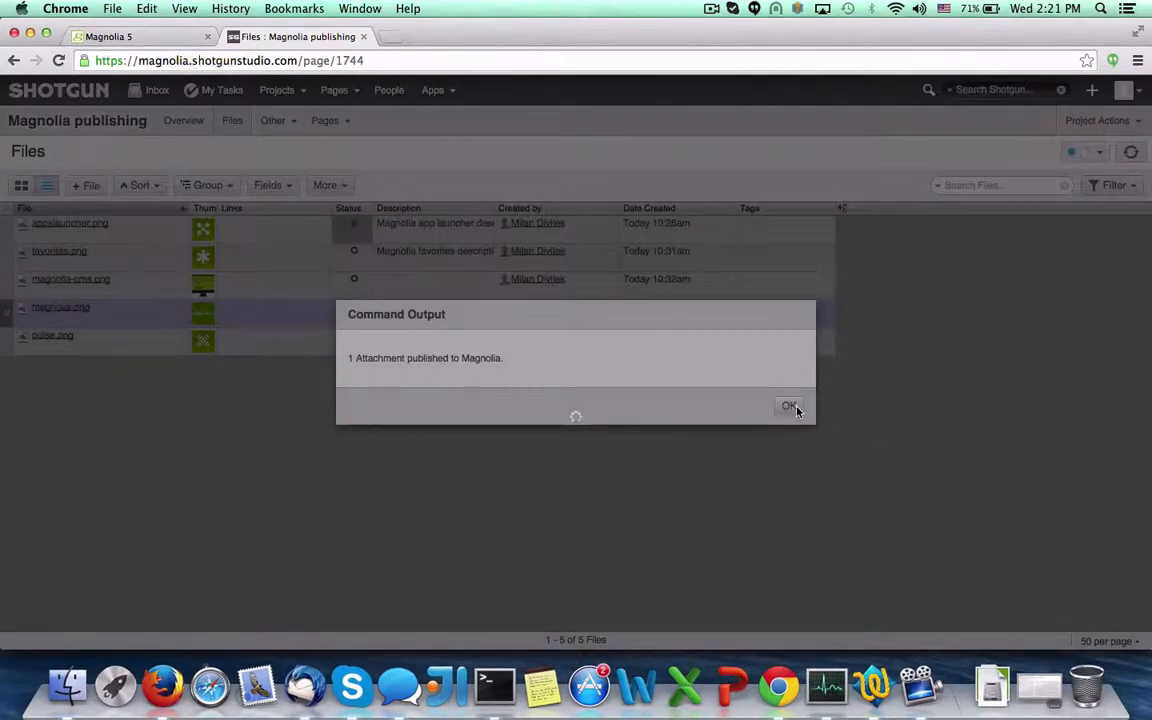
{"action": "left_click", "coordinate": [789, 406]}
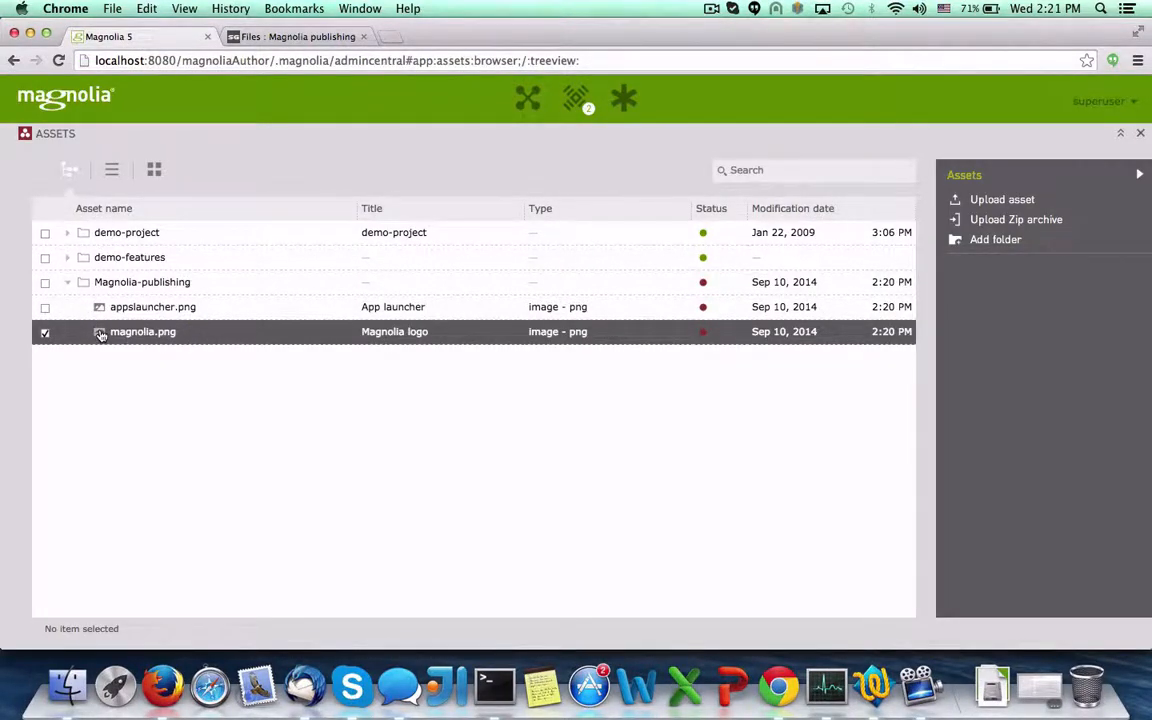
{"action": "double_click", "coordinate": [142, 331]}
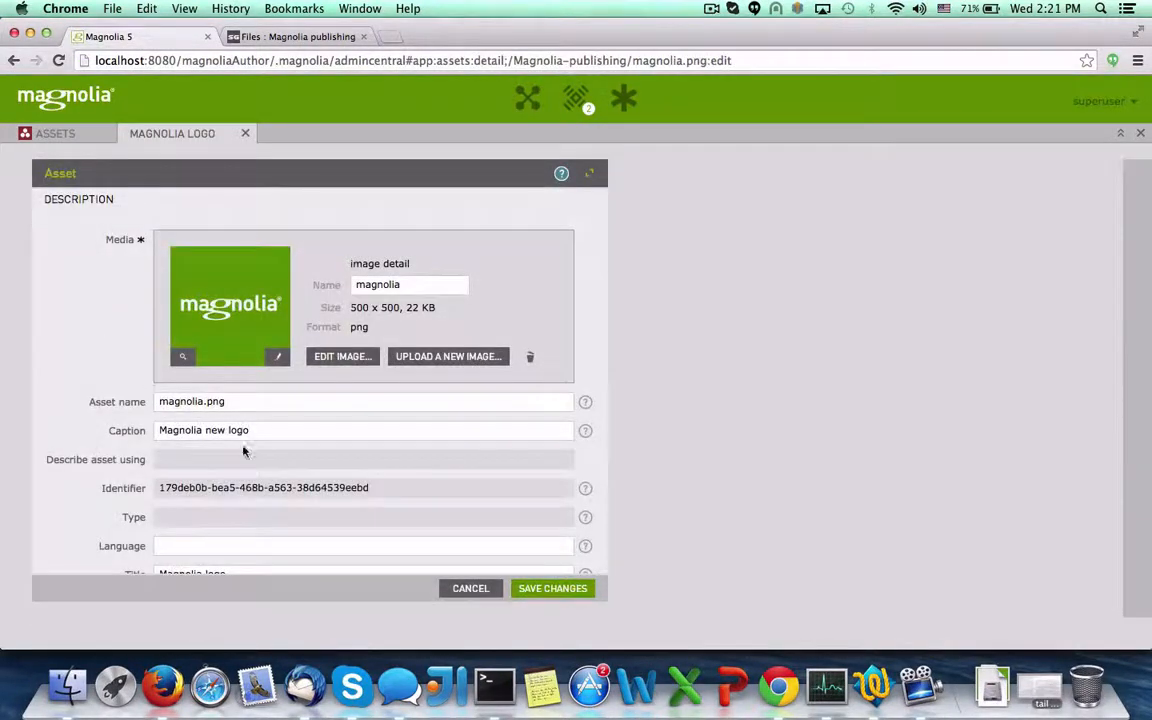
{"action": "scroll", "scroll_direction": "down", "scroll_amount": 3}
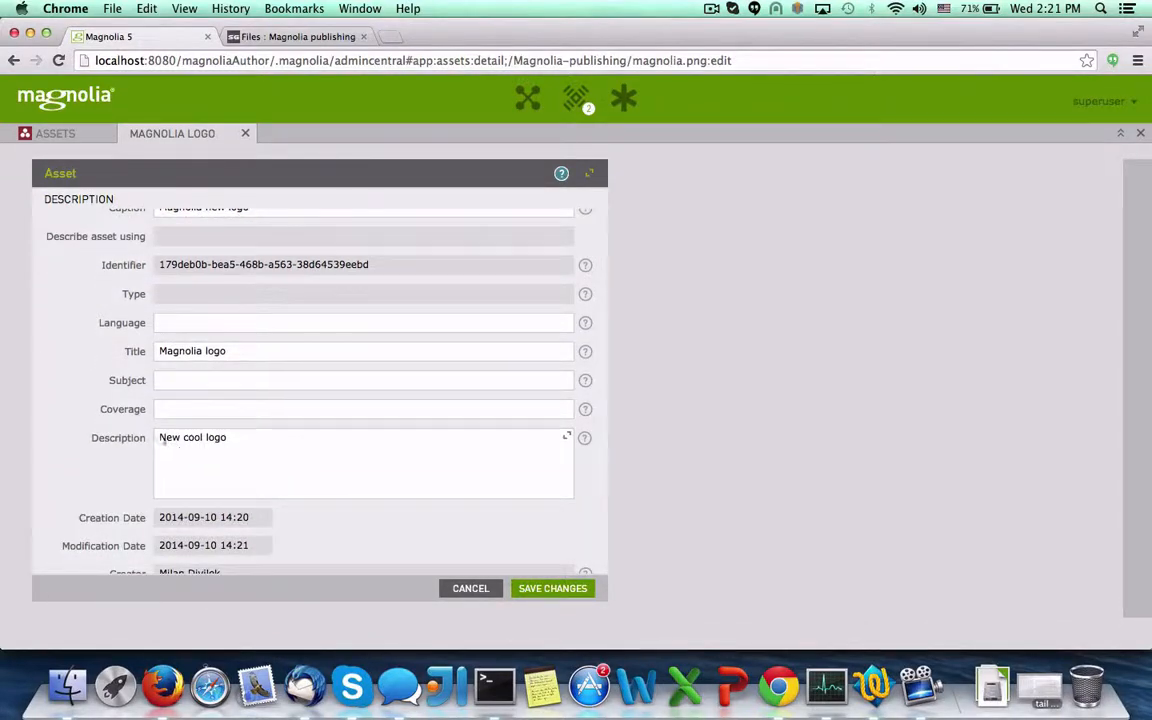
{"action": "left_click", "coordinate": [552, 588]}
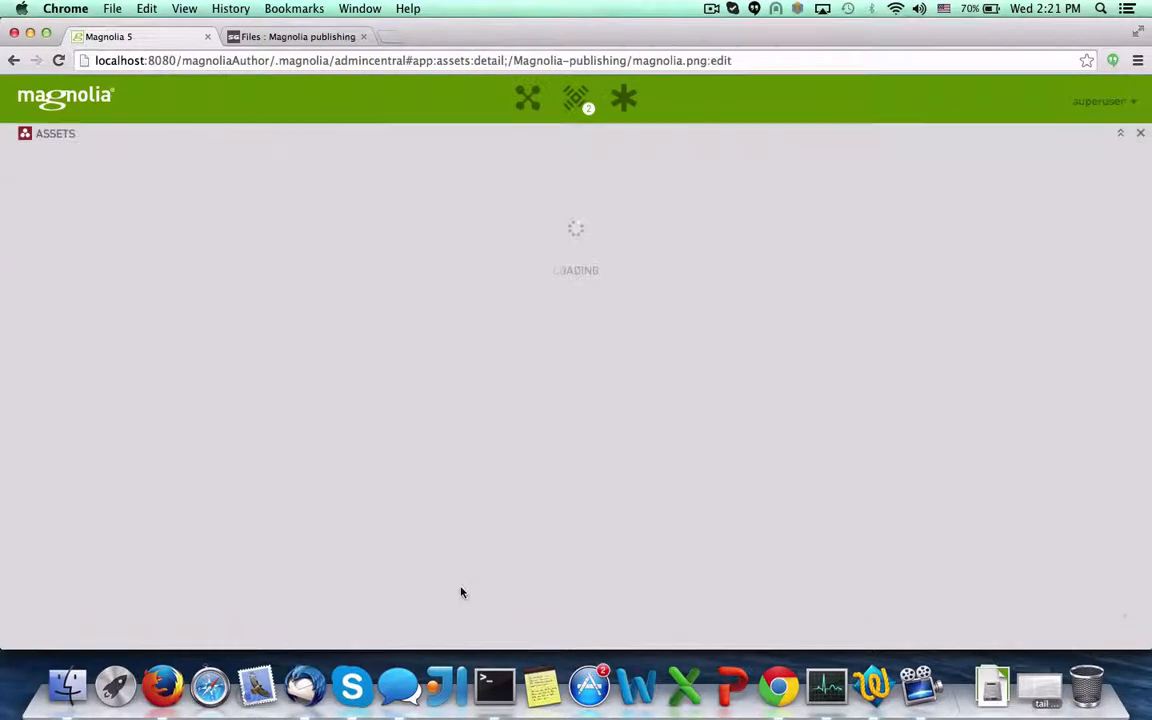